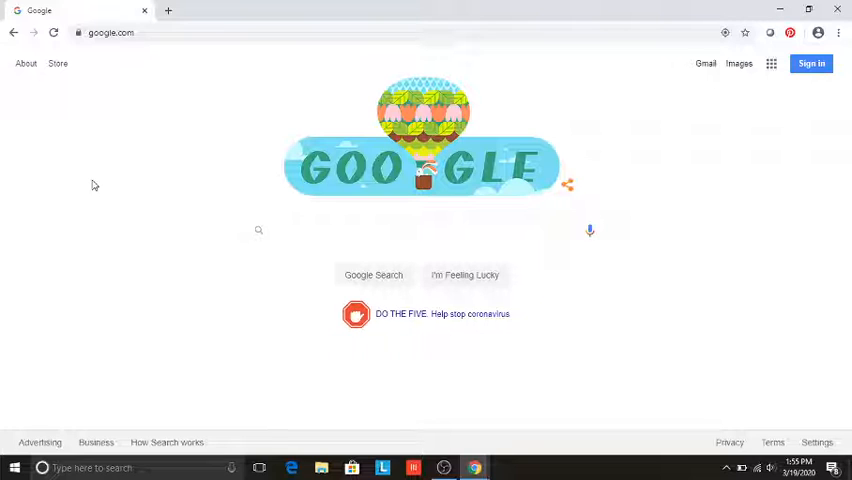
{"action": "mouse_move", "coordinate": [92, 168]}
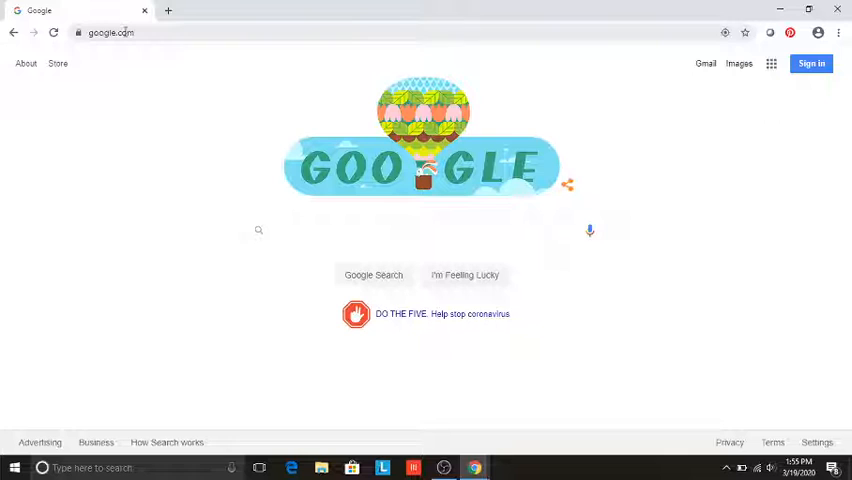
Enter wrightlibrary.org in Chrome's address bar in place of google.com.
{"action": "left_click", "coordinate": [110, 32]}
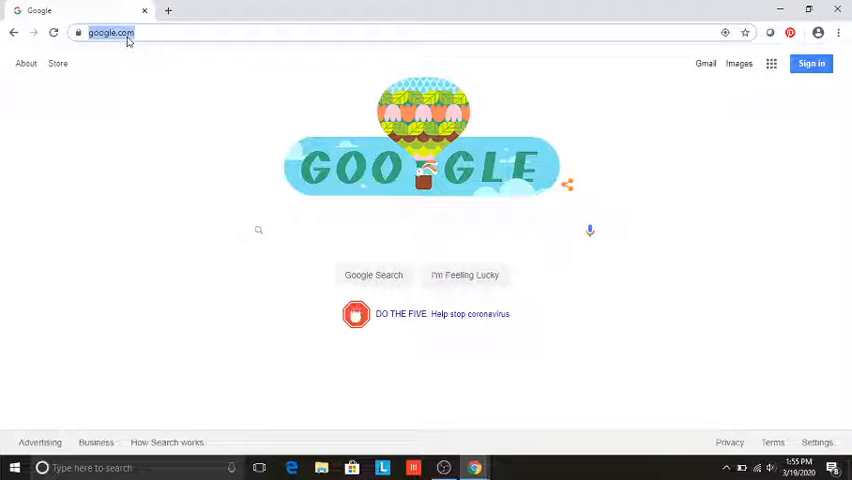
{"action": "type", "text": "wrightlibrary.org"}
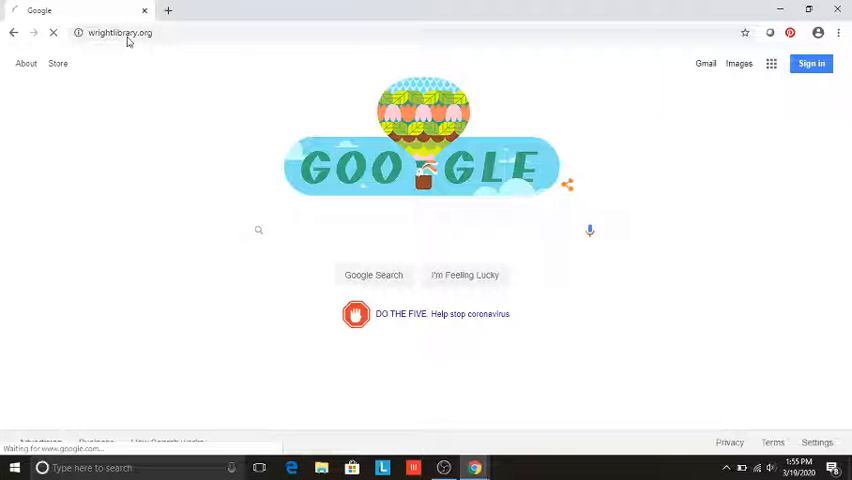
Load the library site, reach the eMedia page and choose Hoopla's 'Use this resource' link.
{"action": "key", "text": "Return"}
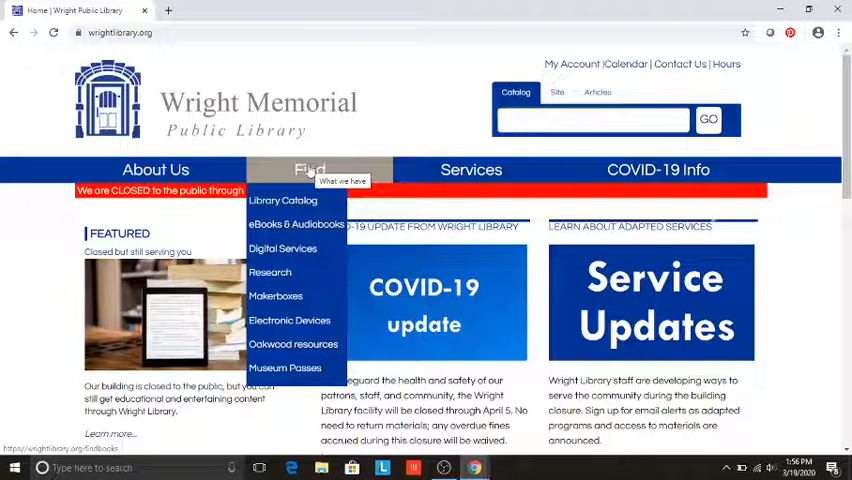
{"action": "mouse_move", "coordinate": [284, 248]}
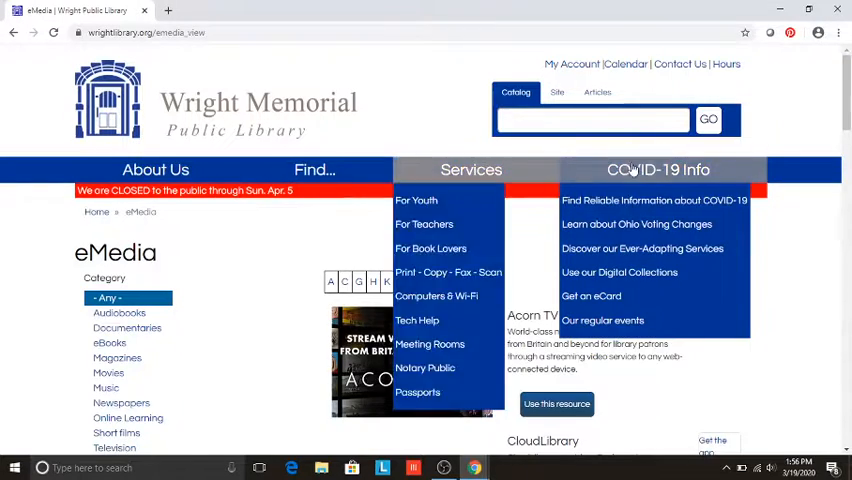
{"action": "scroll", "scroll_direction": "down", "scroll_amount": 3}
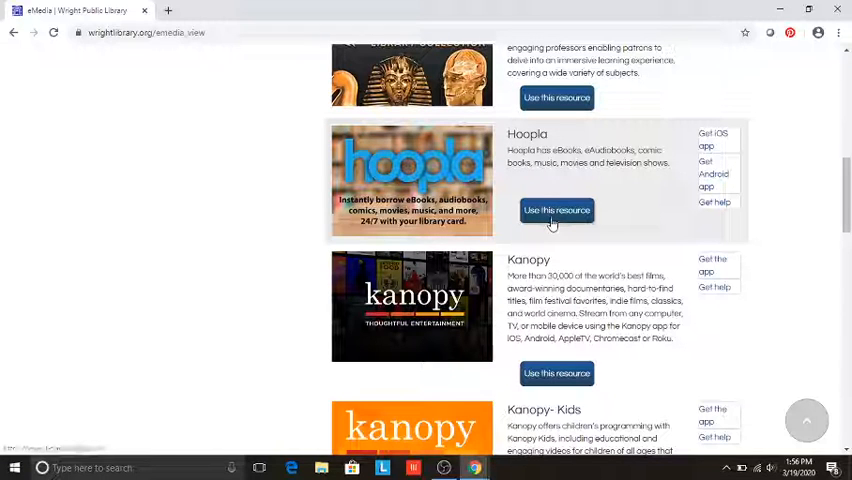
{"action": "left_click", "coordinate": [556, 210]}
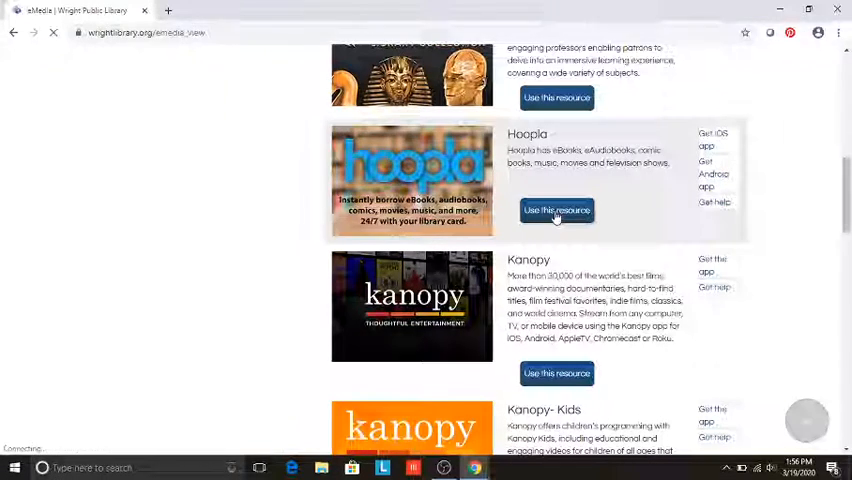
Follow the library's Hoopla link so the hoopladigital.com home page loads.
{"action": "left_click", "coordinate": [556, 210]}
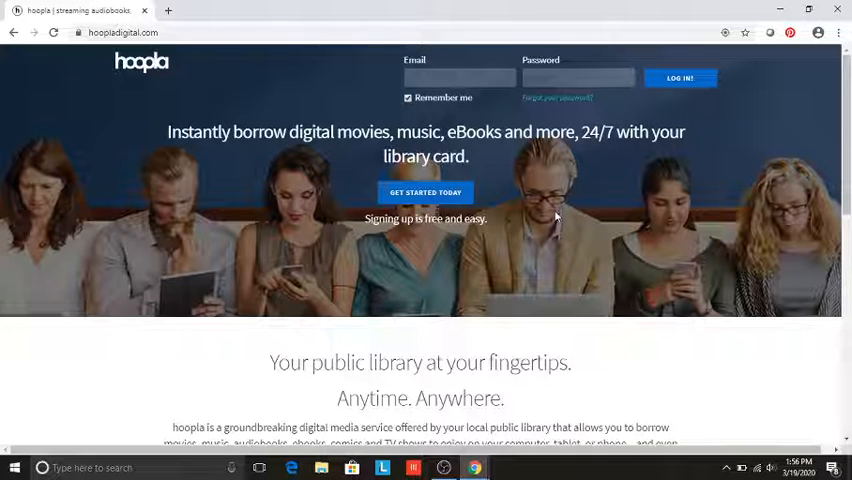
{"action": "mouse_move", "coordinate": [436, 206]}
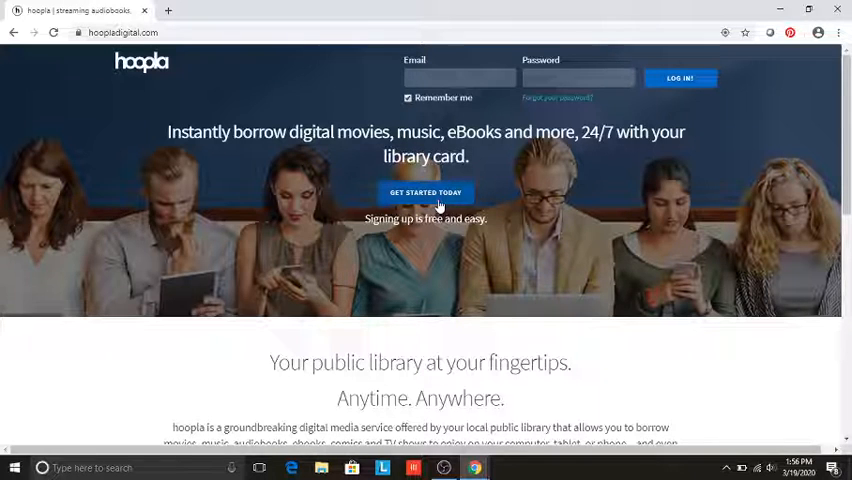
{"action": "left_click", "coordinate": [424, 192]}
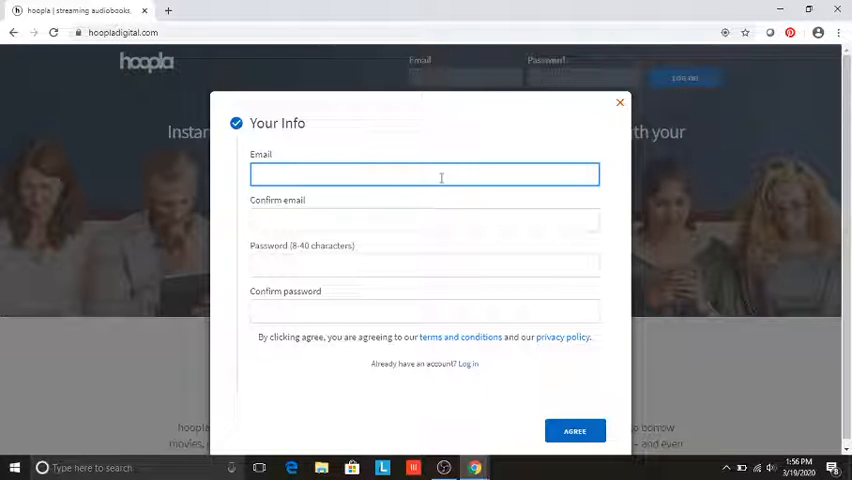
{"action": "mouse_move", "coordinate": [288, 174]}
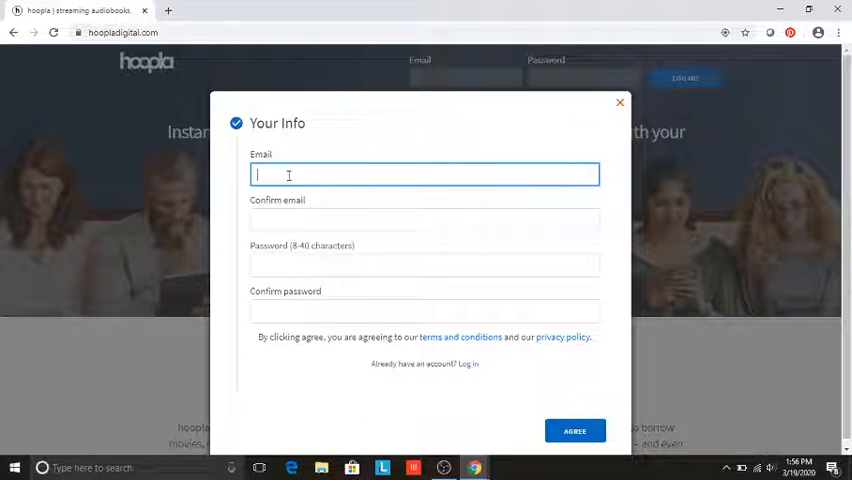
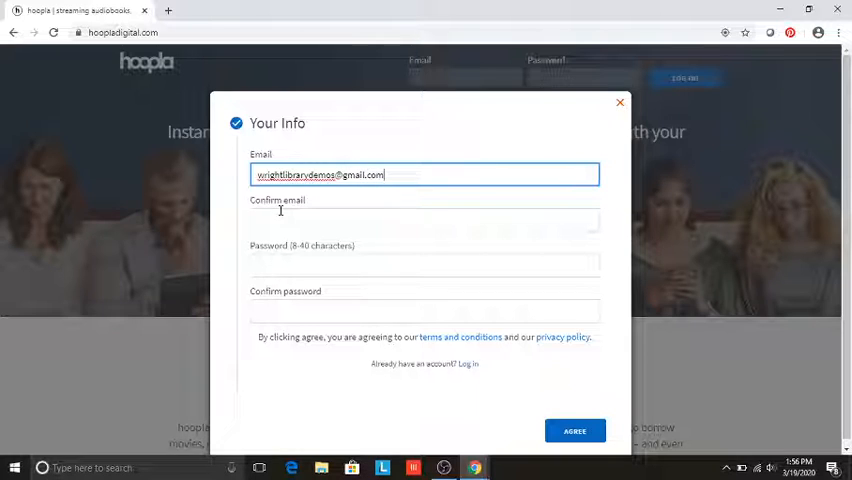
{"action": "left_click", "coordinate": [424, 220]}
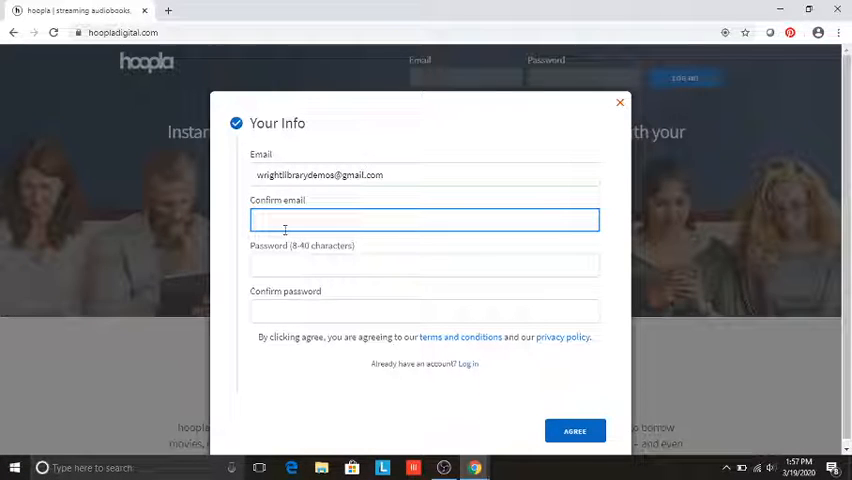
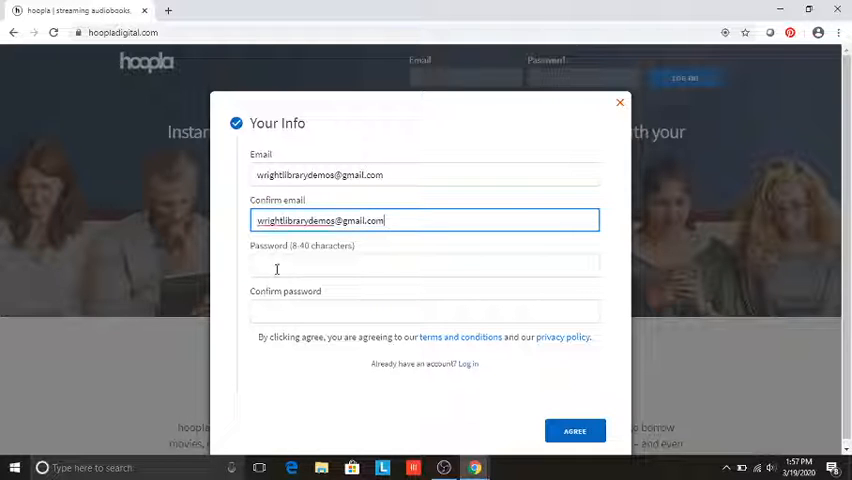
Fill in the Password and Confirm password fields.
{"action": "left_click", "coordinate": [424, 264]}
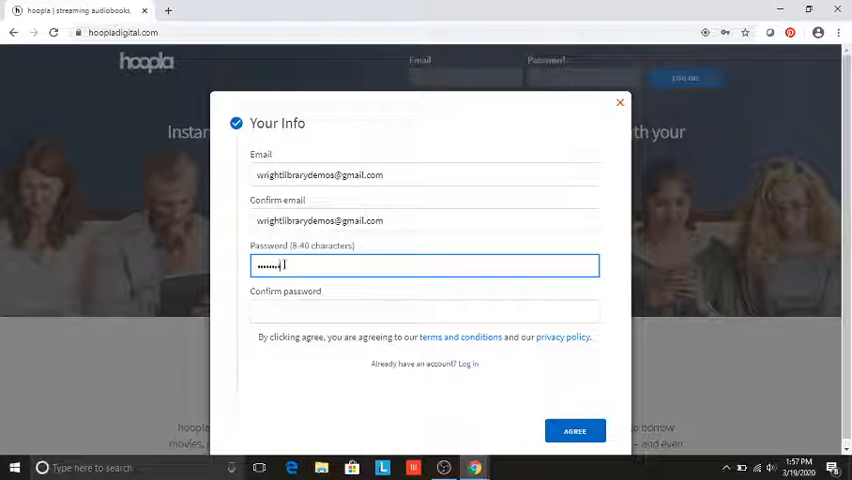
{"action": "left_click", "coordinate": [424, 312]}
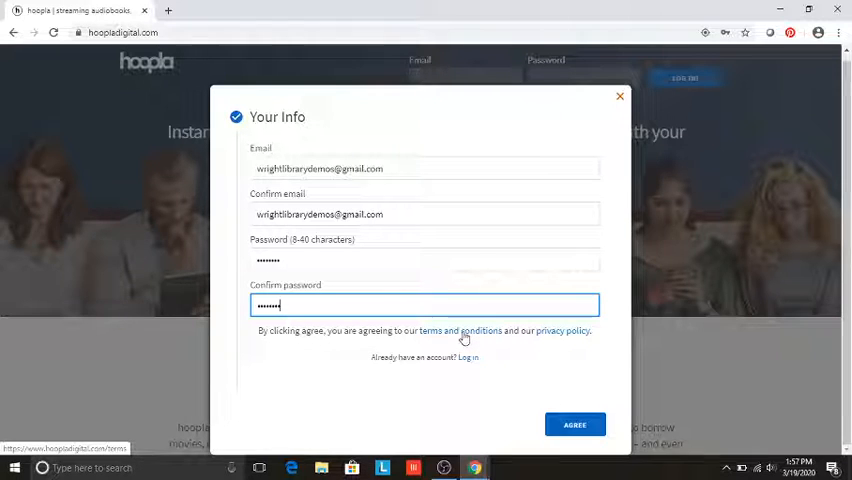
Review the Terms & Conditions and Privacy Policy in new tabs, then return to the sign-up form.
{"action": "left_click", "coordinate": [460, 332]}
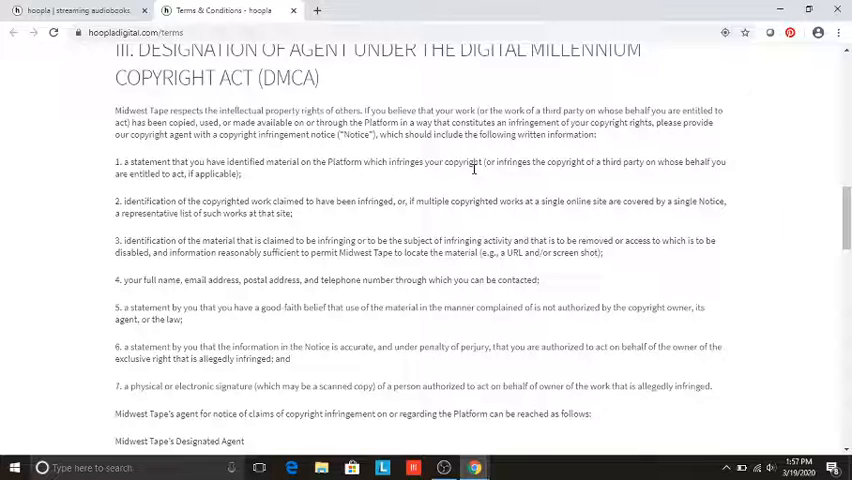
{"action": "scroll", "scroll_direction": "down", "scroll_amount": 3}
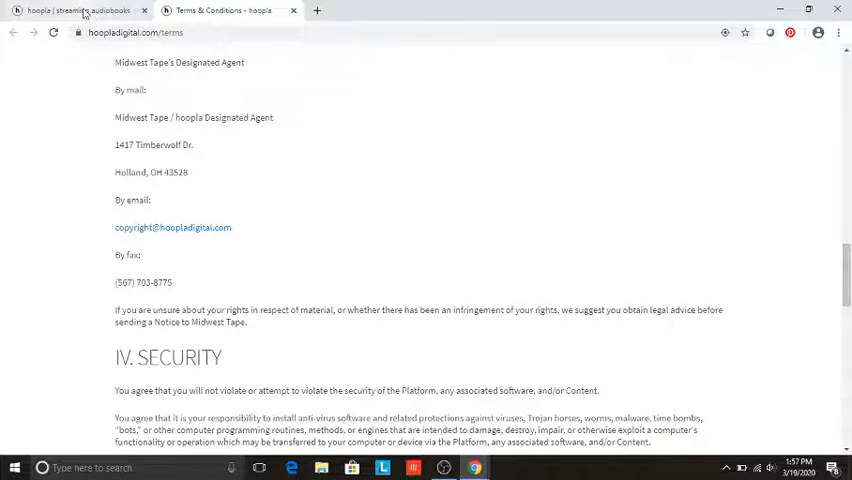
{"action": "mouse_move", "coordinate": [80, 12]}
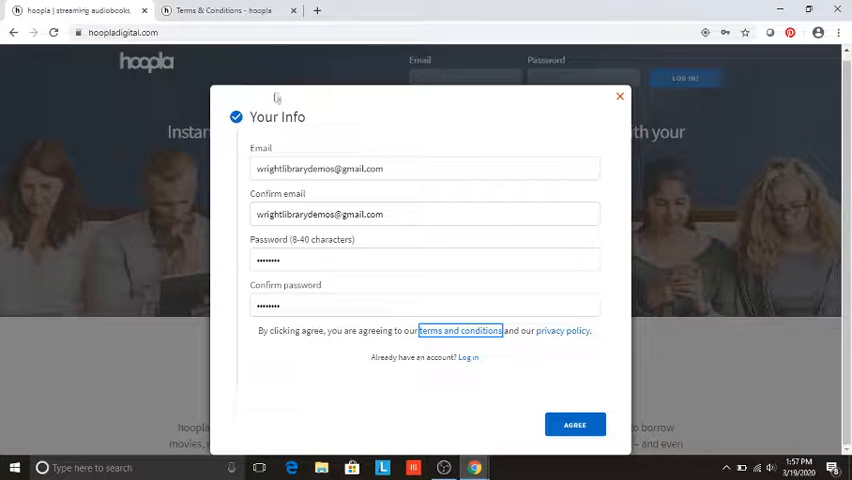
{"action": "mouse_move", "coordinate": [564, 332]}
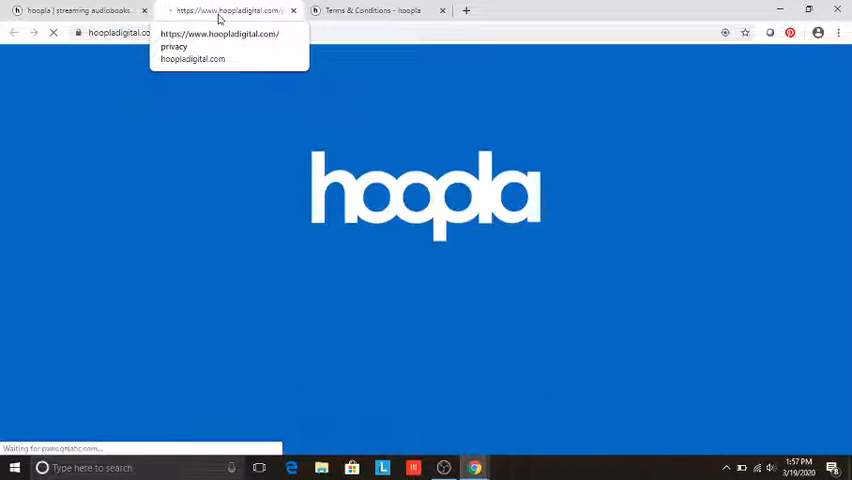
{"action": "left_click", "coordinate": [172, 46]}
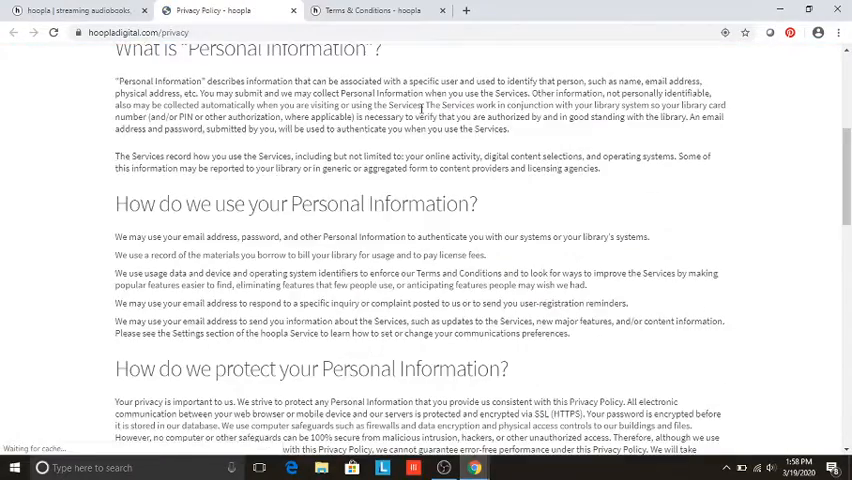
{"action": "scroll", "scroll_direction": "down", "scroll_amount": 3}
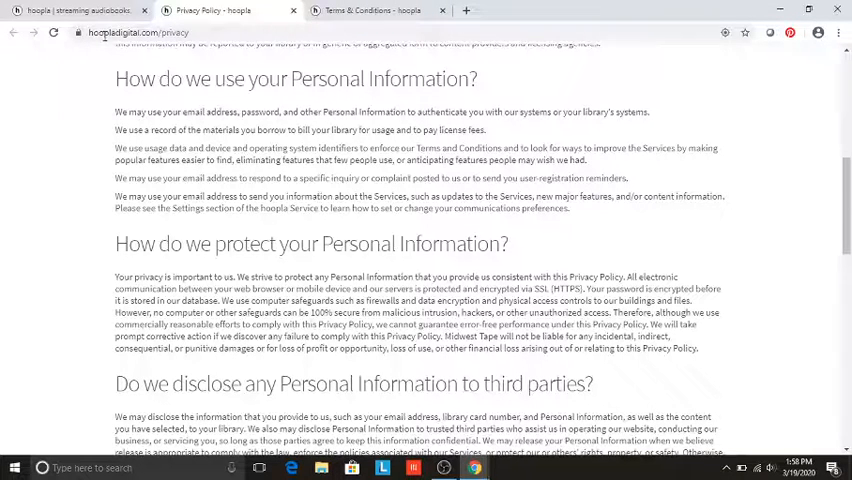
{"action": "left_click", "coordinate": [76, 10]}
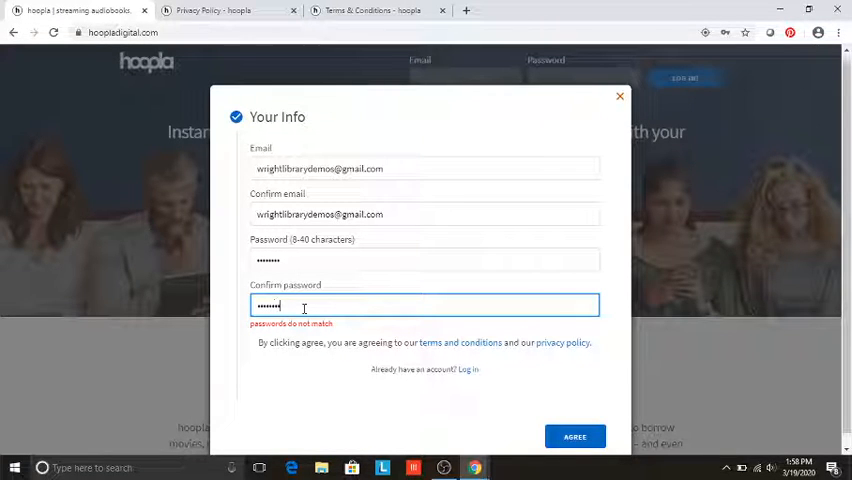
Retype the Confirm password entry so it matches and the mismatch warning clears.
{"action": "key", "text": "backspace"}
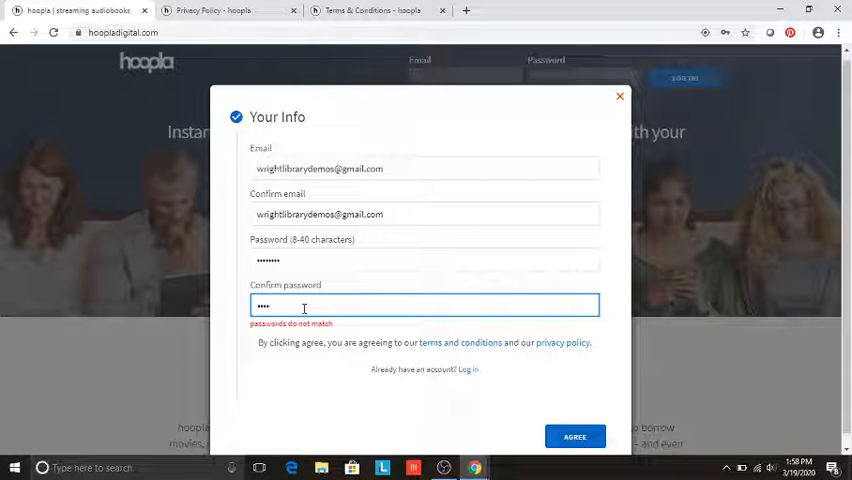
{"action": "type", "text": "•"}
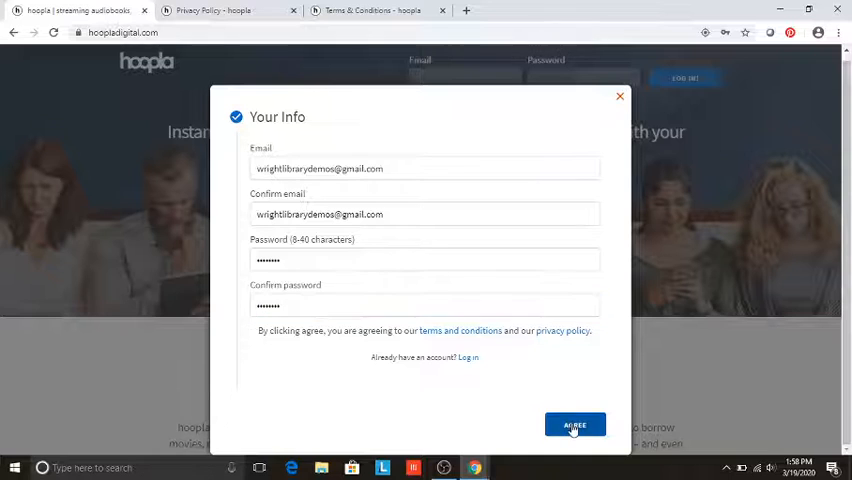
Agree to the terms, search 'wright memorial public' and choose Wright Memorial Public Library, then continue.
{"action": "left_click", "coordinate": [574, 424]}
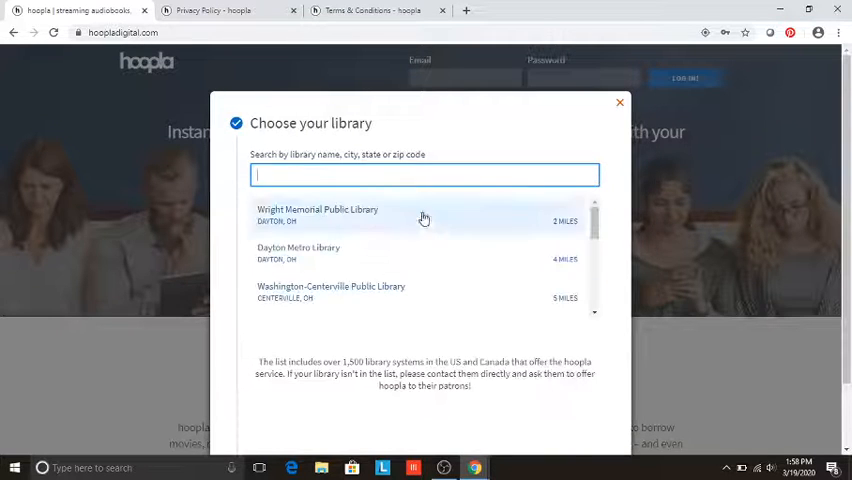
{"action": "mouse_move", "coordinate": [390, 220]}
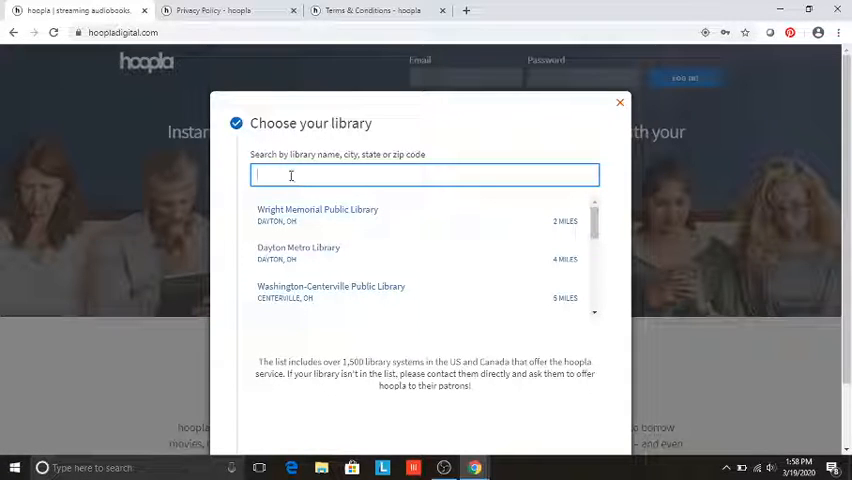
{"action": "type", "text": "wr"}
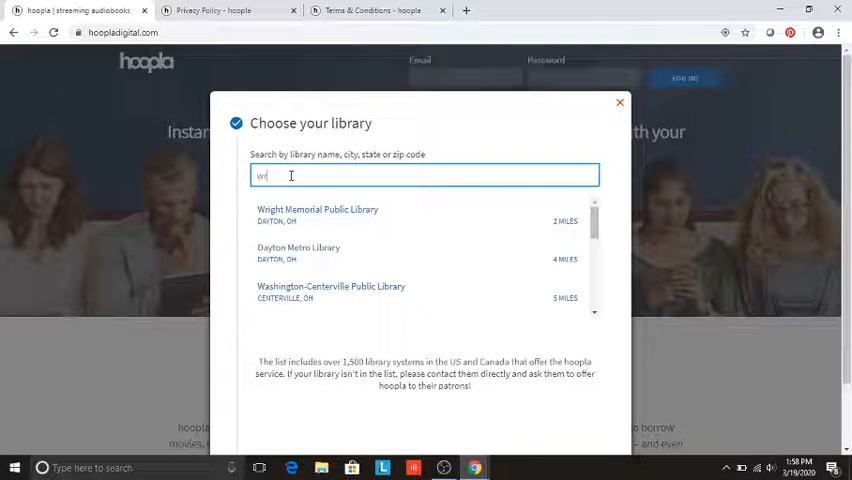
{"action": "type", "text": "right memorial public library"}
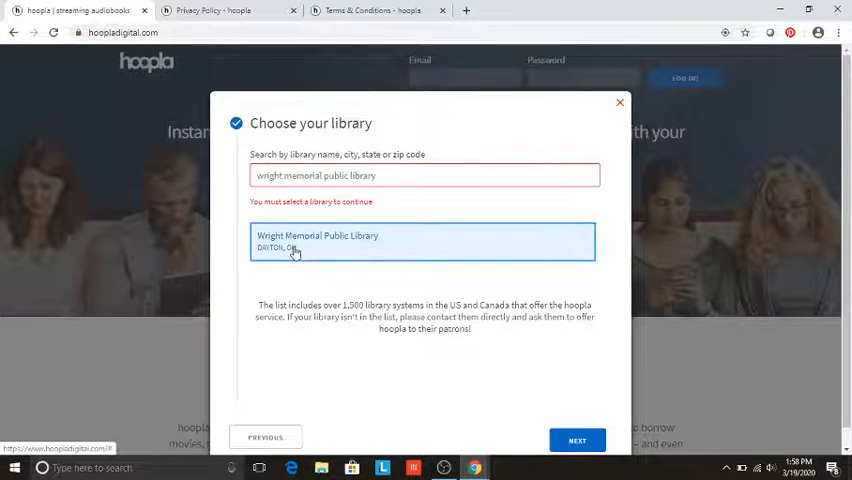
{"action": "left_click", "coordinate": [420, 240]}
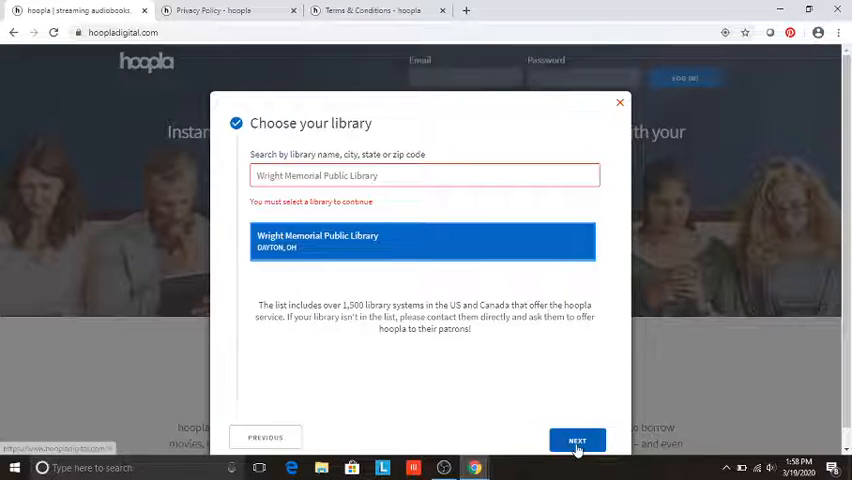
{"action": "left_click", "coordinate": [576, 440]}
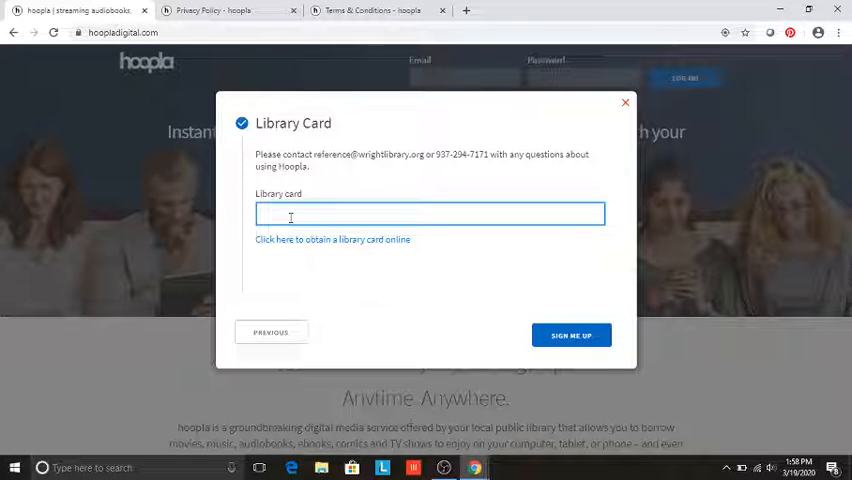
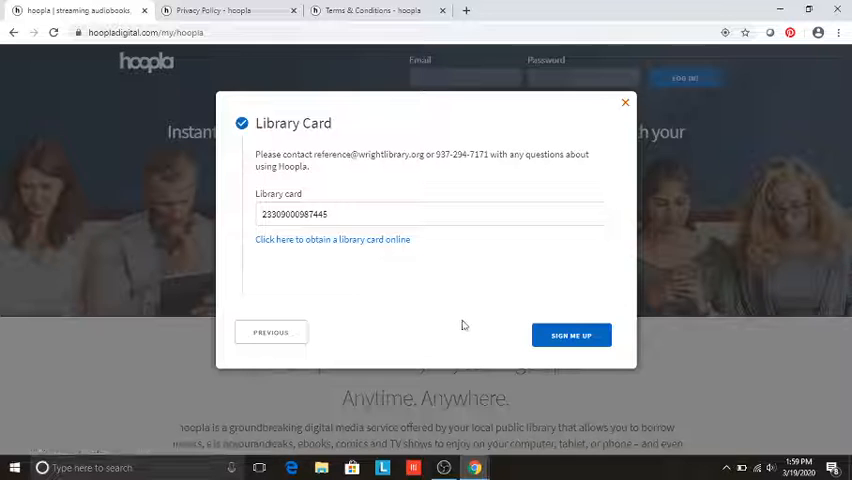
{"action": "left_click", "coordinate": [572, 336]}
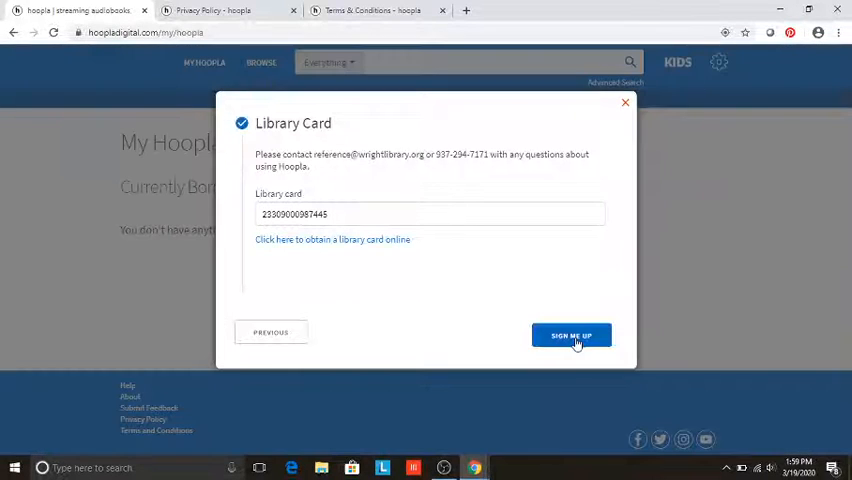
{"action": "left_click", "coordinate": [572, 336]}
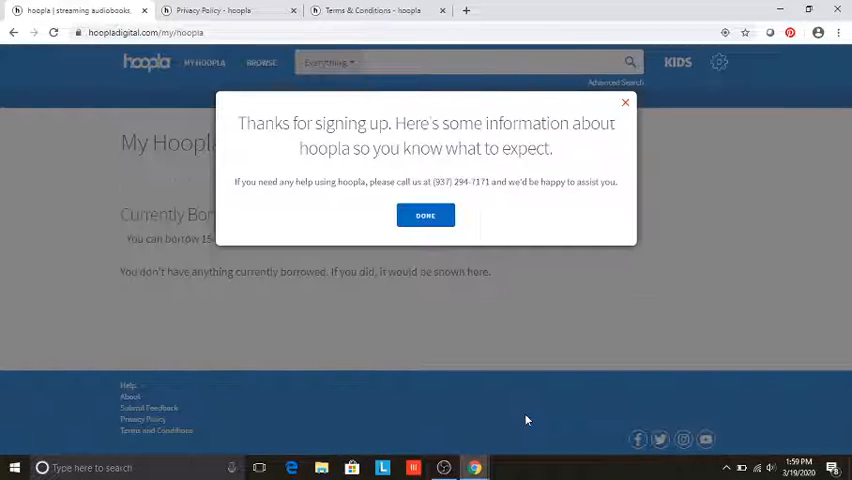